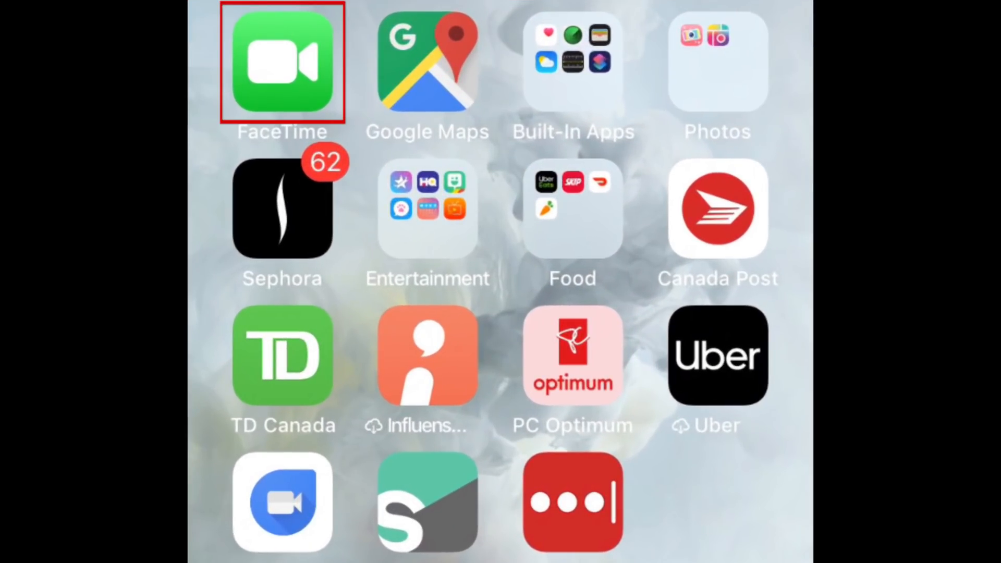
# Step: Launch FaceTime from the Home Screen to show the recent calls list
pyautogui.click(282, 62)
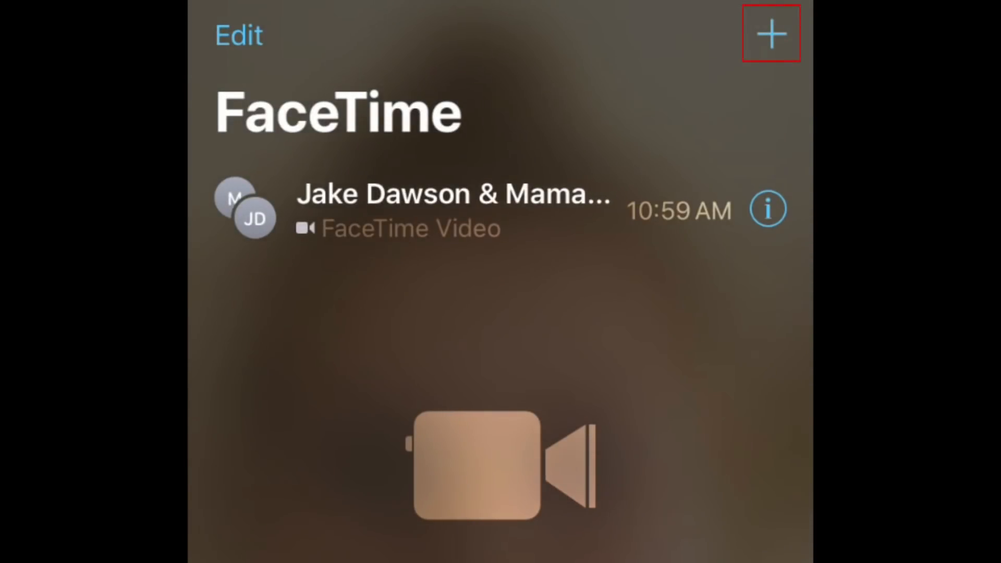
# Step: Start a new FaceTime call and enter 'jake' as the recipient
pyautogui.click(770, 34)
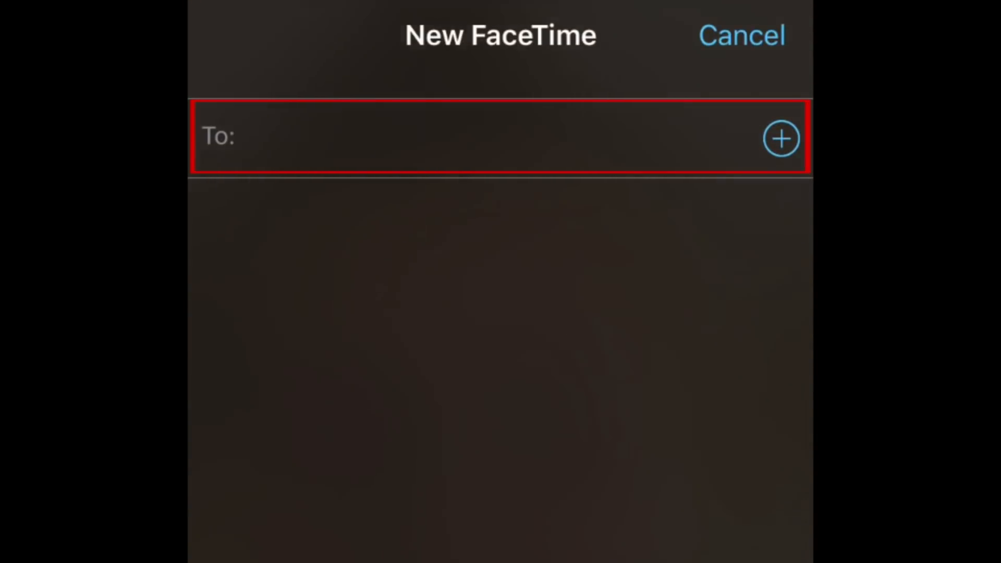
pyautogui.write('jake')
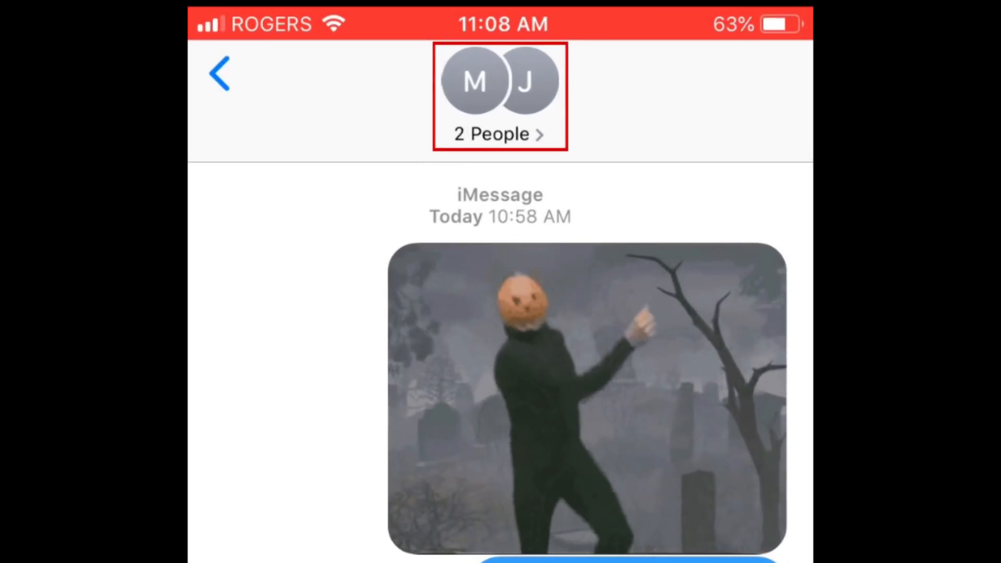
pyautogui.click(500, 133)
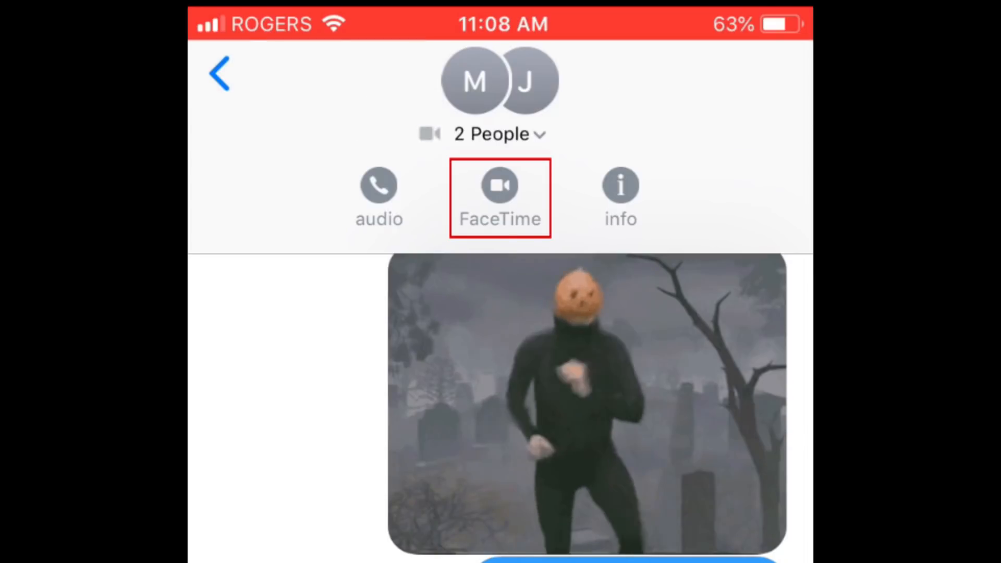
pyautogui.click(499, 194)
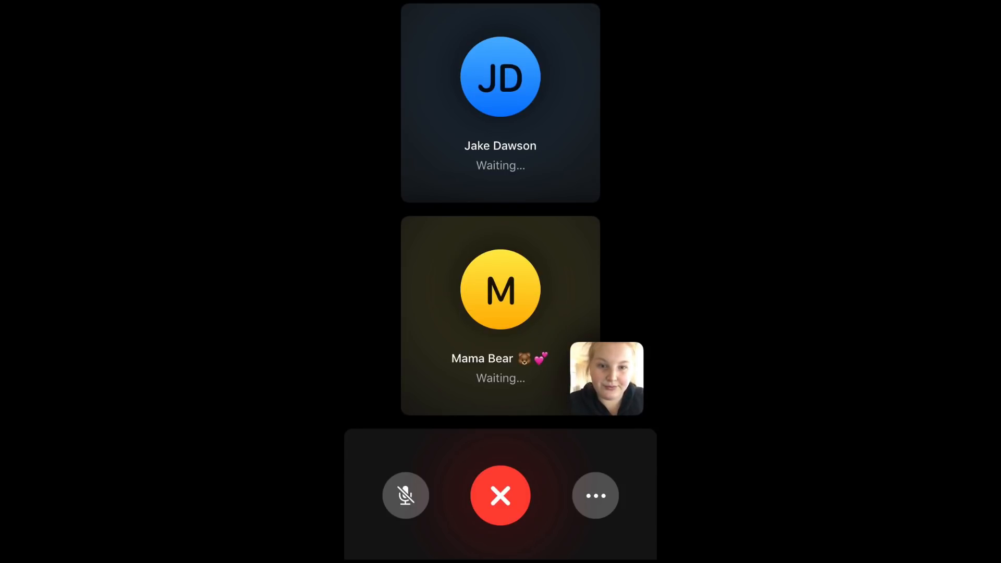
pyautogui.click(595, 495)
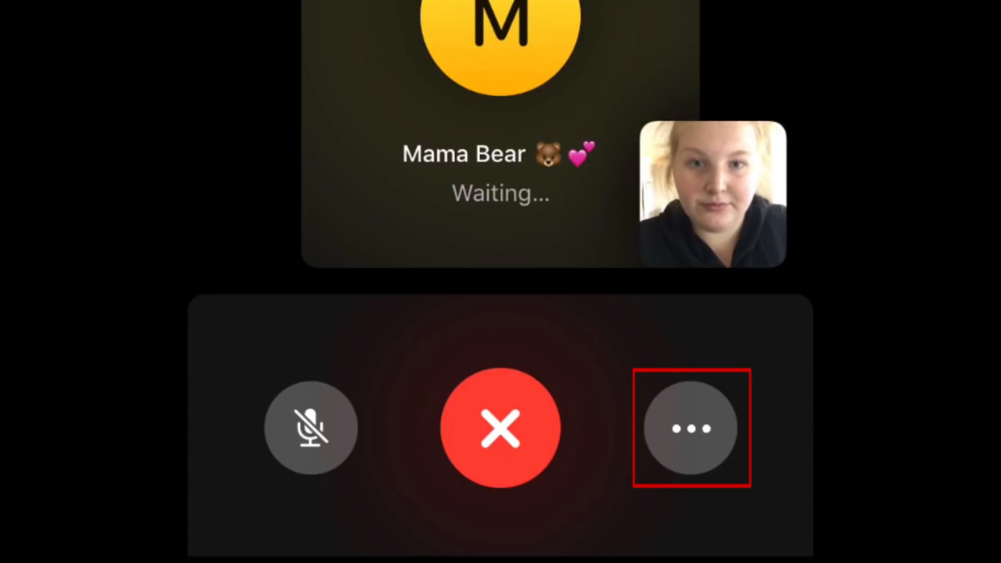
# Step: Add another contact to the group FaceTime call, then end the call
pyautogui.click(691, 427)
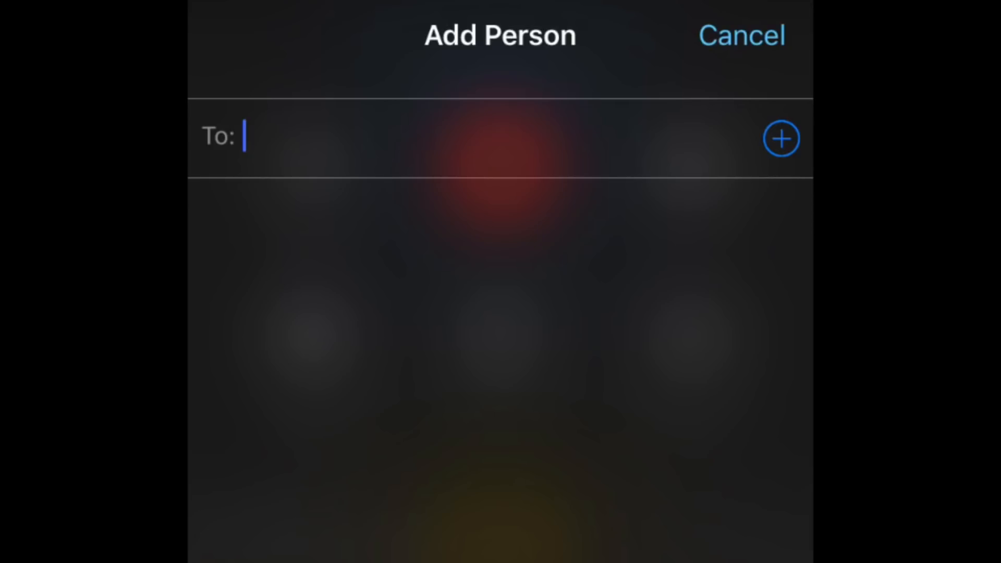
pyautogui.click(741, 35)
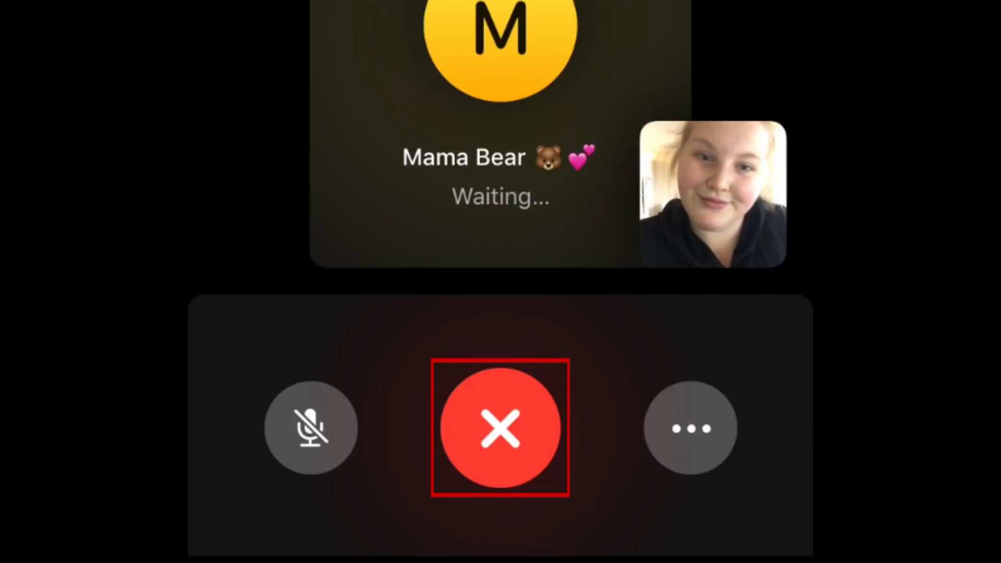
pyautogui.click(501, 428)
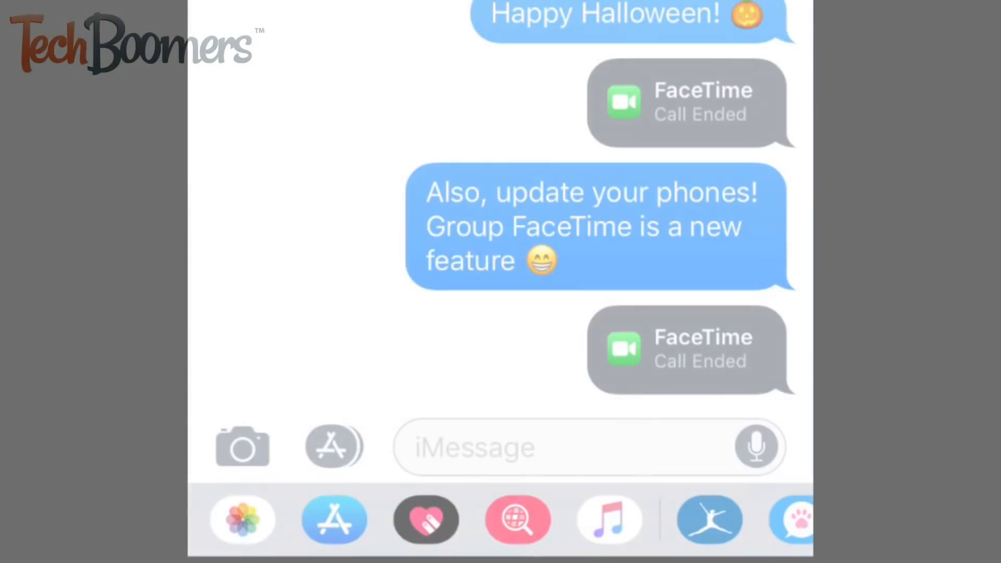